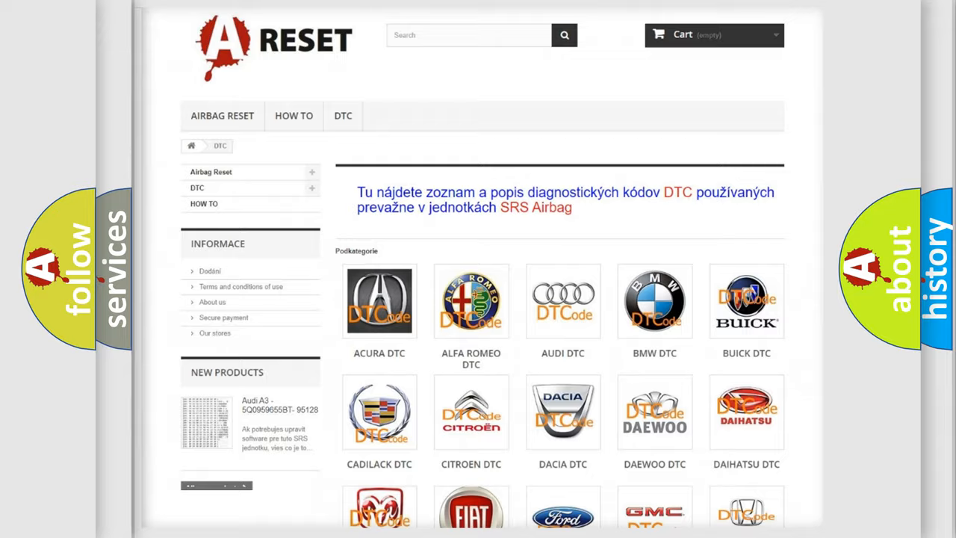
Open the Lincoln DTC catalogue from the brand grid and scroll through its code list
scroll("down", 3)
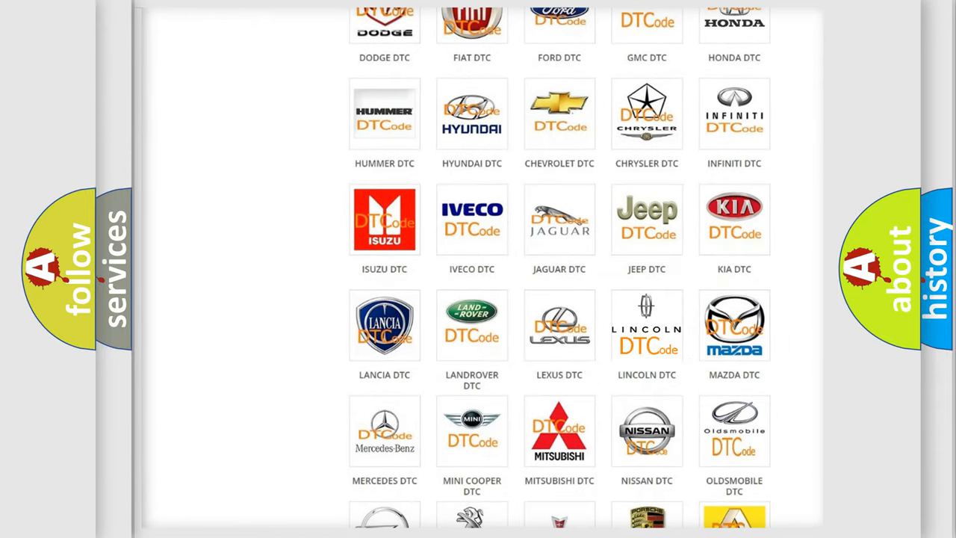
left_click(646, 325)
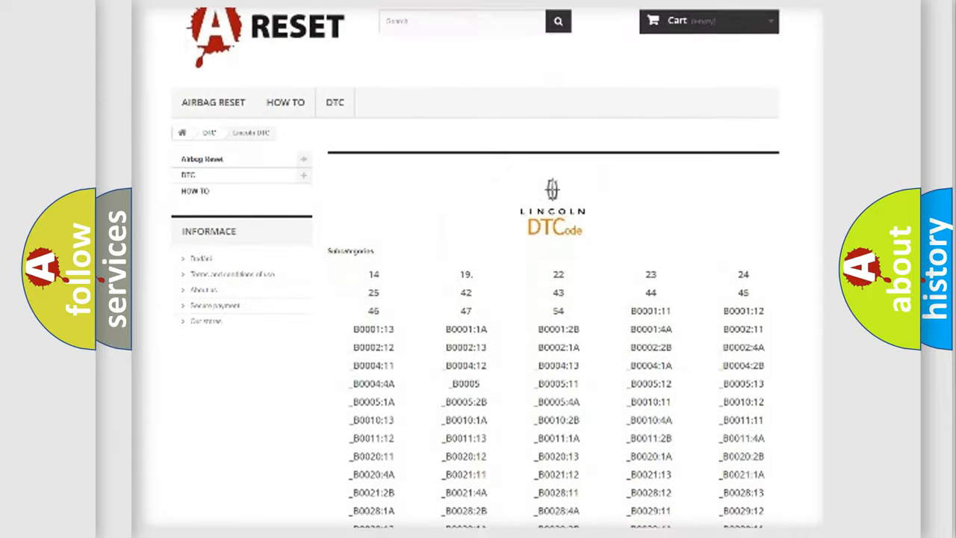
scroll("down", 3)
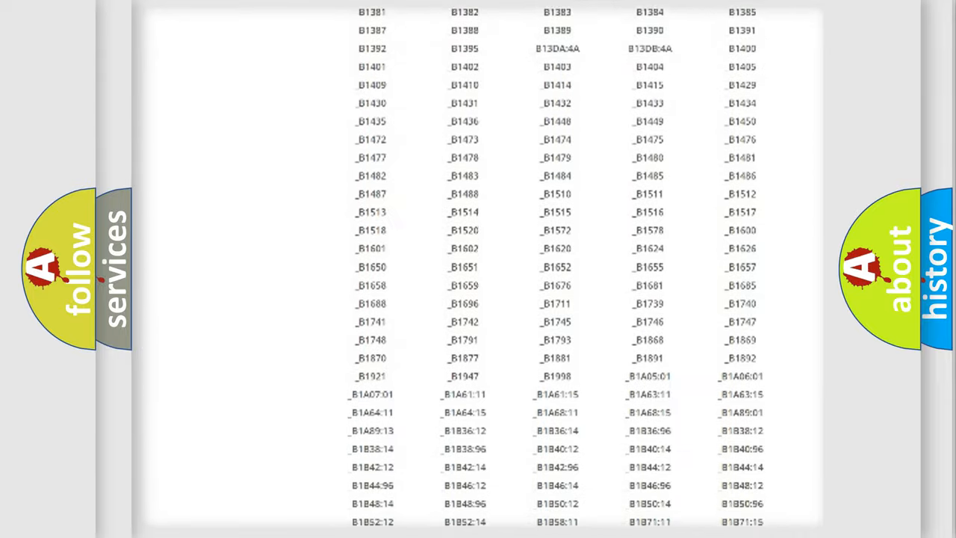
scroll("up", 3)
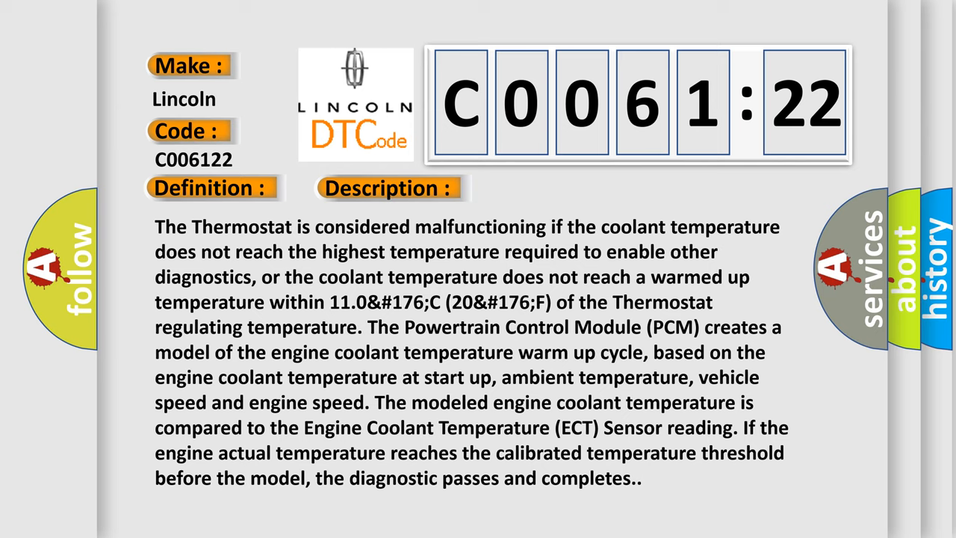
Reveal the causes for C0061:22: loose PCM or sensor connections, poor wiring, signal amplitude too high
left_click(548, 187)
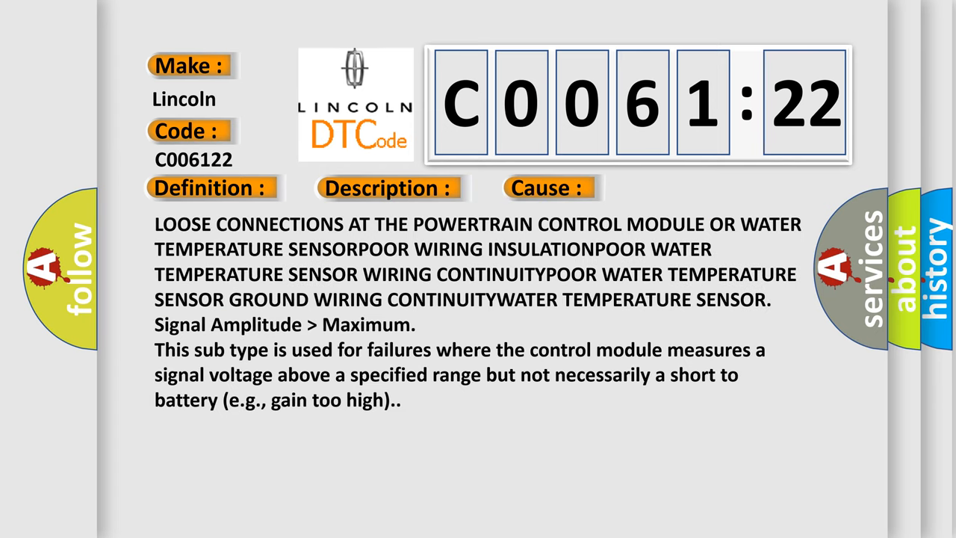